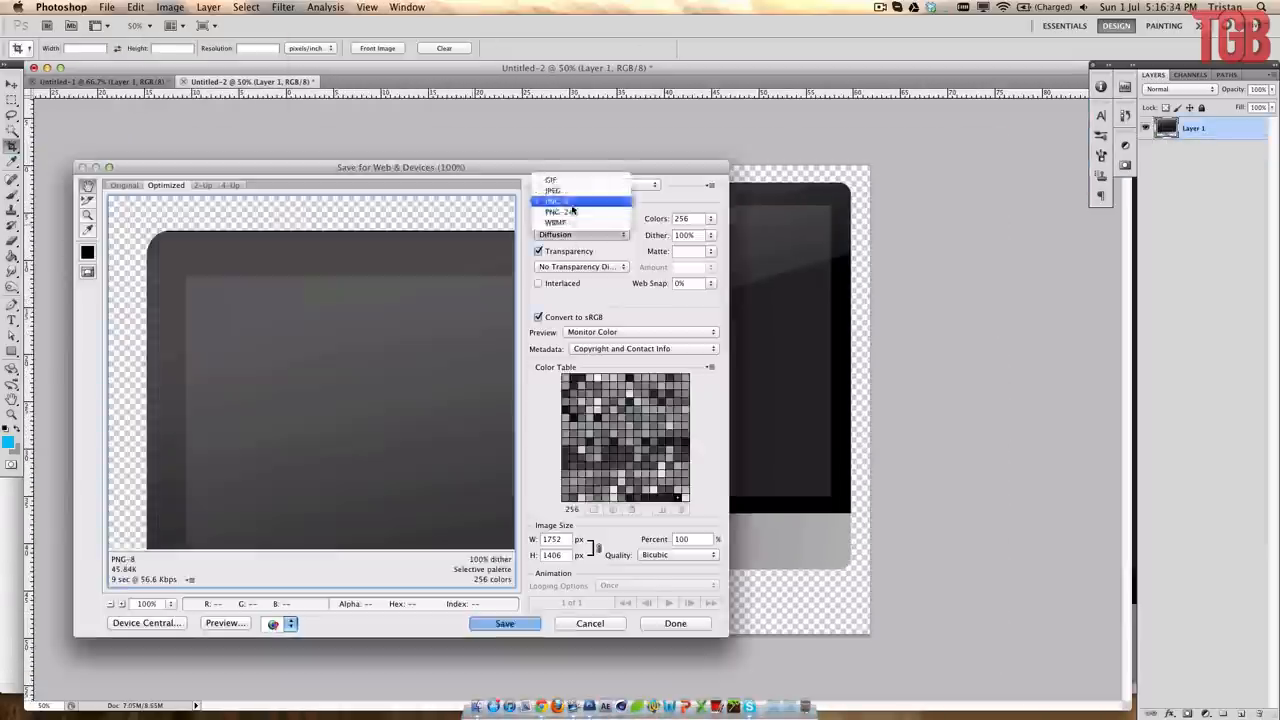
Export the iMac screen graphic as PNG from Save for Web & Devices.
left_click(590, 623)
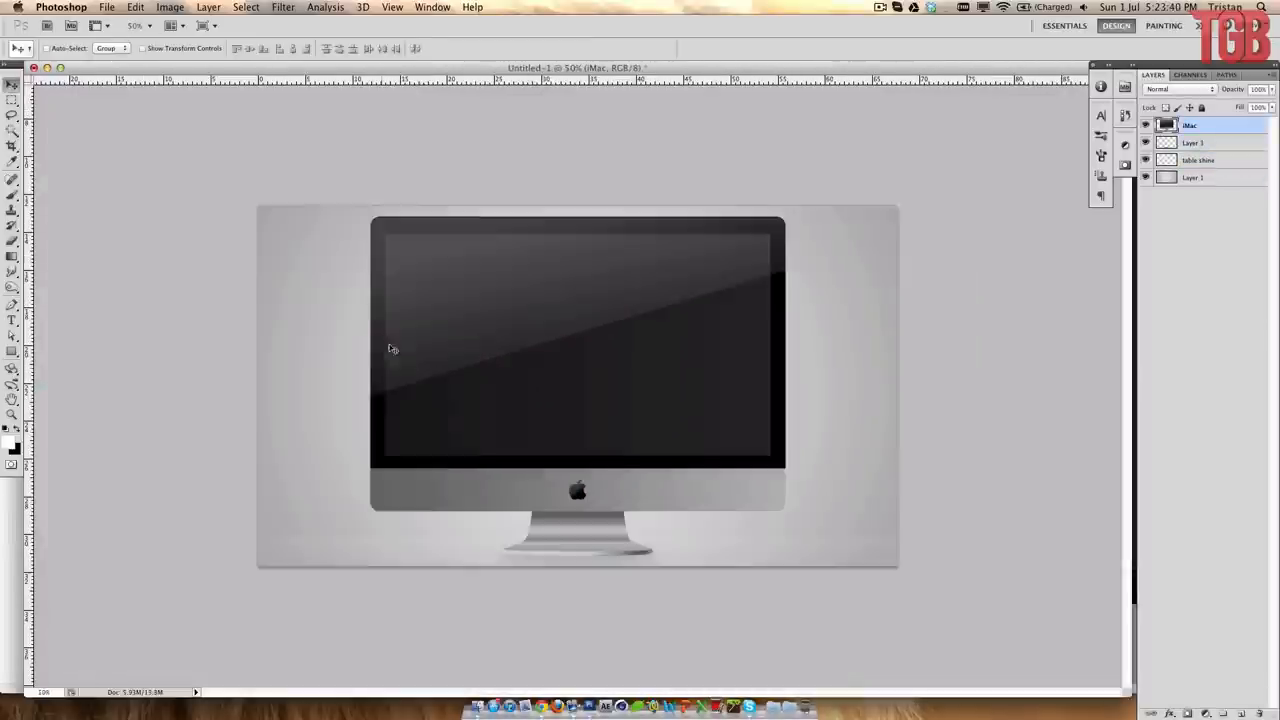
Paste the heart beneath the cracked glass layers and apply Artistic > Plastic Wrap to it.
left_click(106, 7)
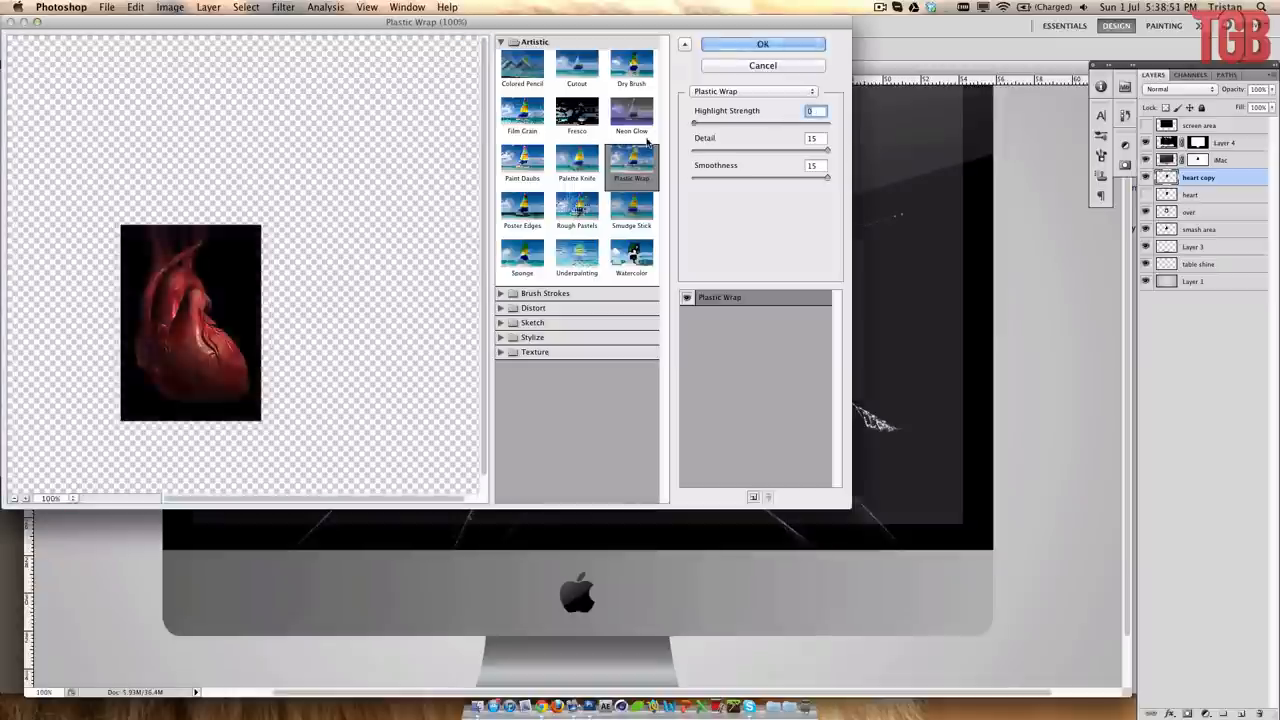
left_click(762, 44)
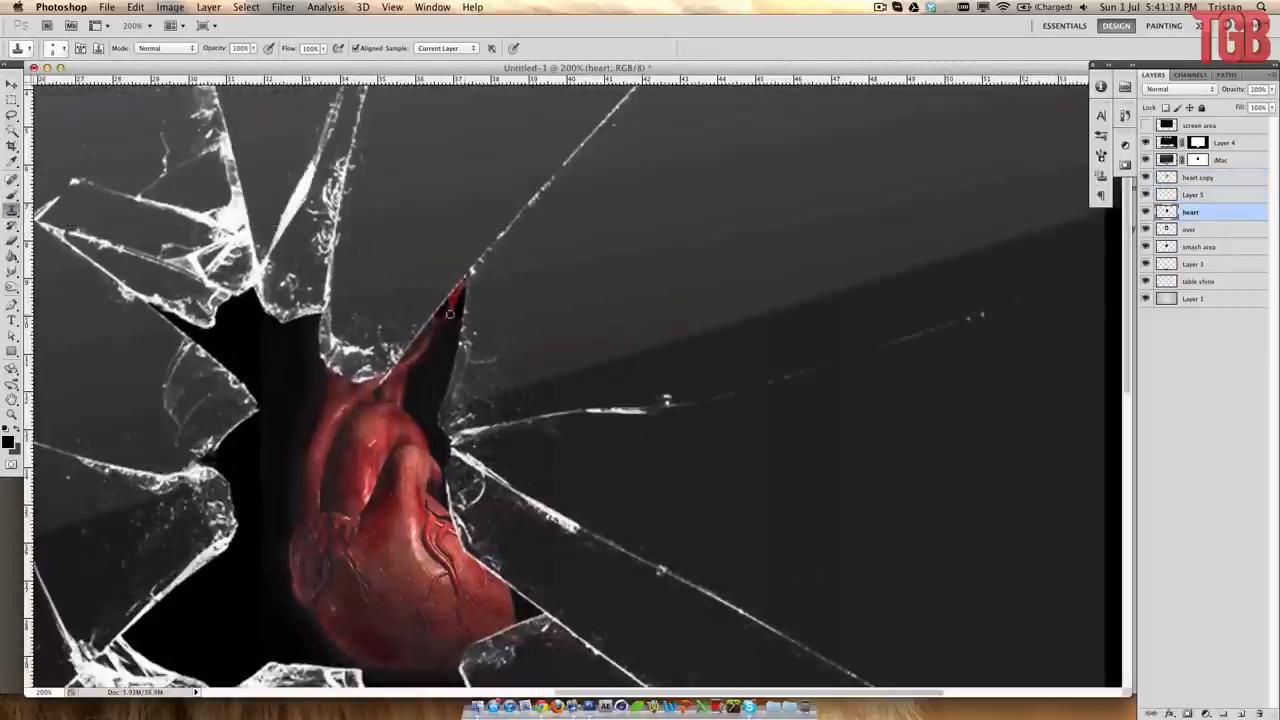
Give the Screen-blended red splatter layers a Plastic Wrap wet sheen.
left_click(1193, 194)
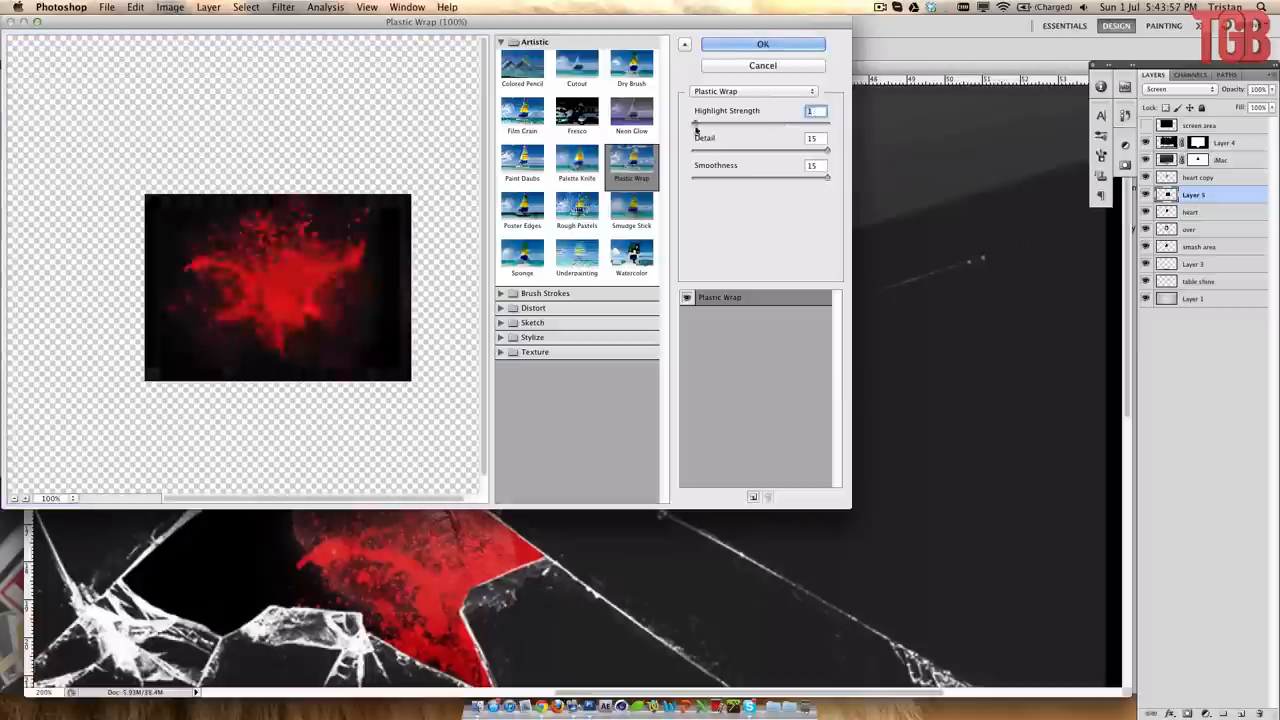
left_click(762, 44)
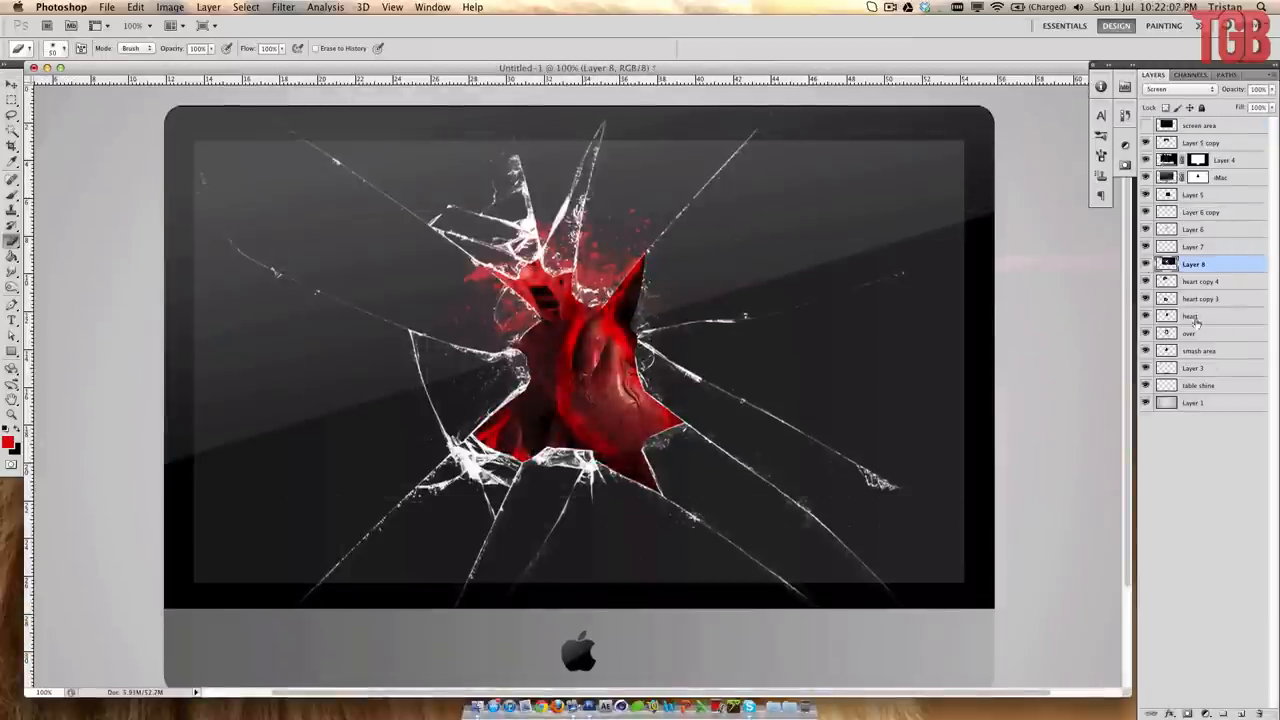
Add Gradient Map and Curves adjustments, then draw the light-ray path with the Pen tool.
left_click(1193, 194)
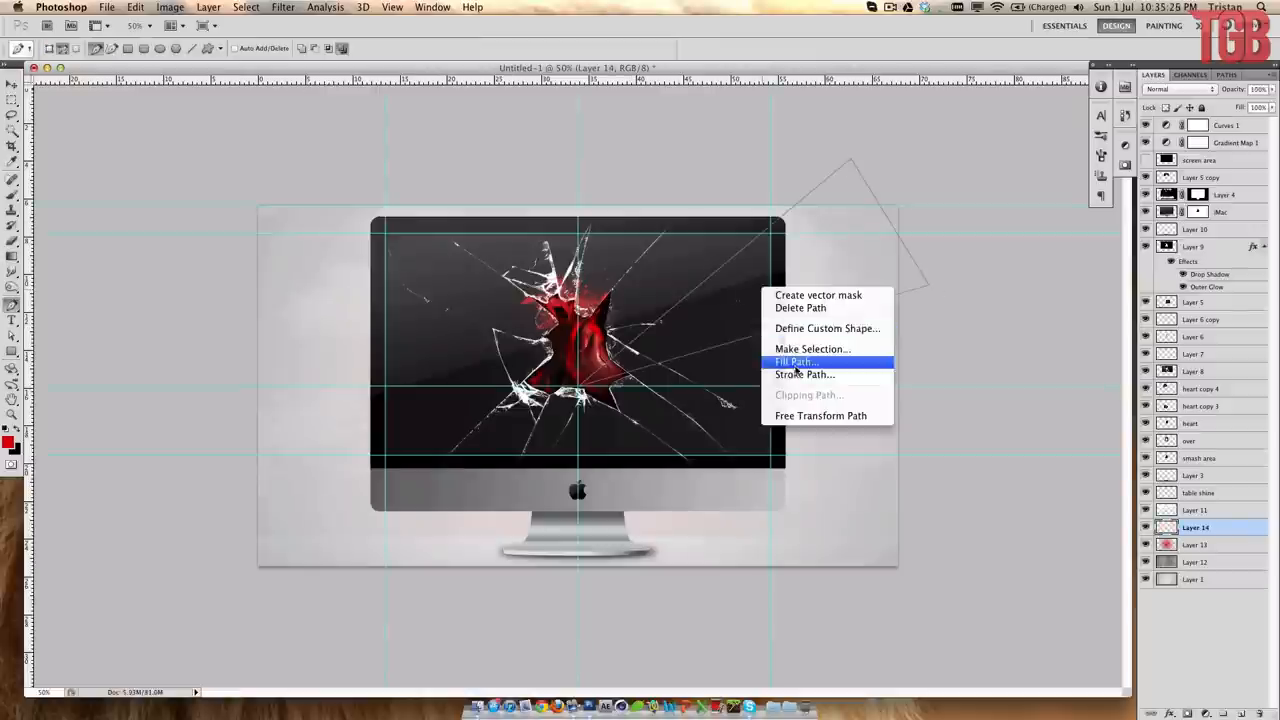
Fill the wedge path with foreground red and select the copied light rays layer.
left_click(795, 361)
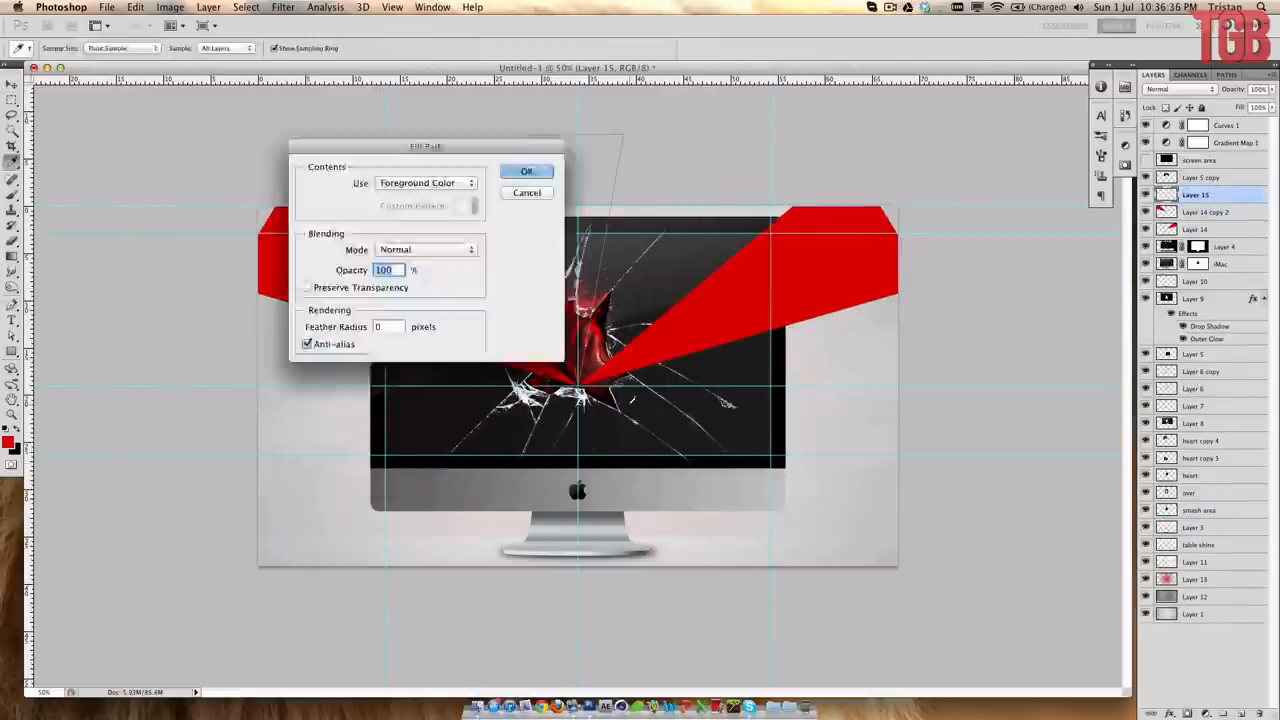
left_click(527, 171)
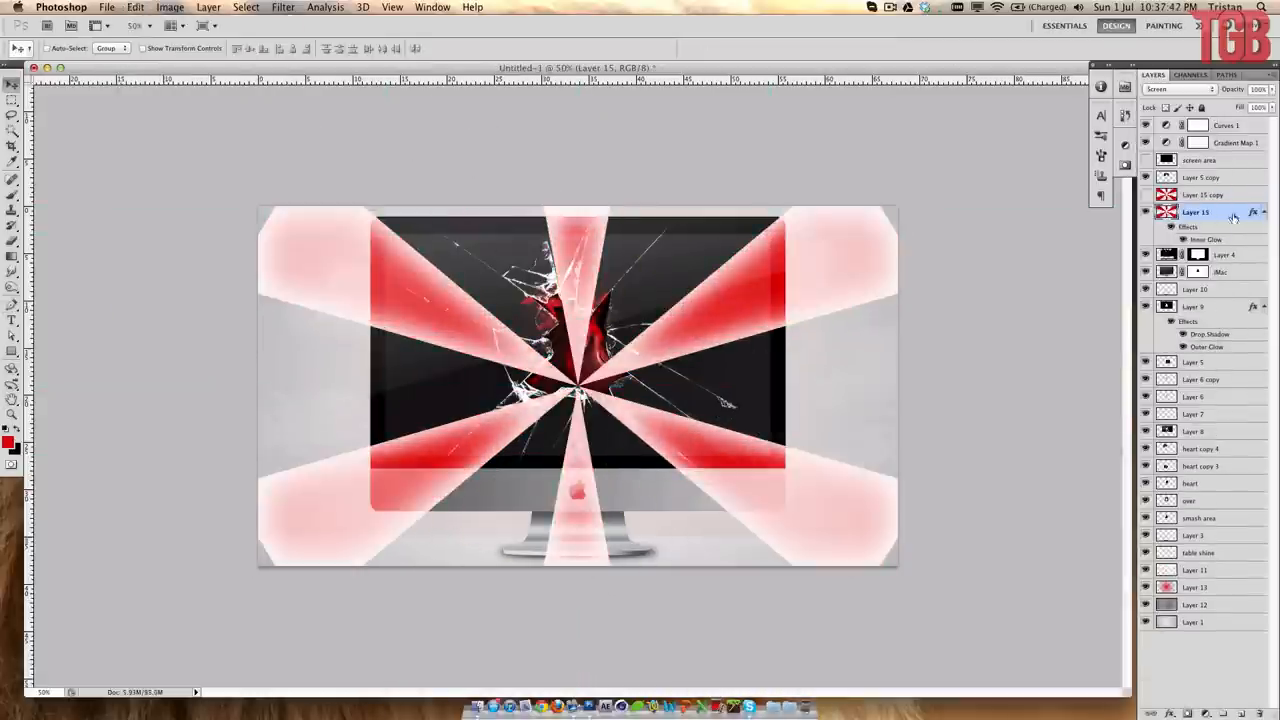
left_click(283, 7)
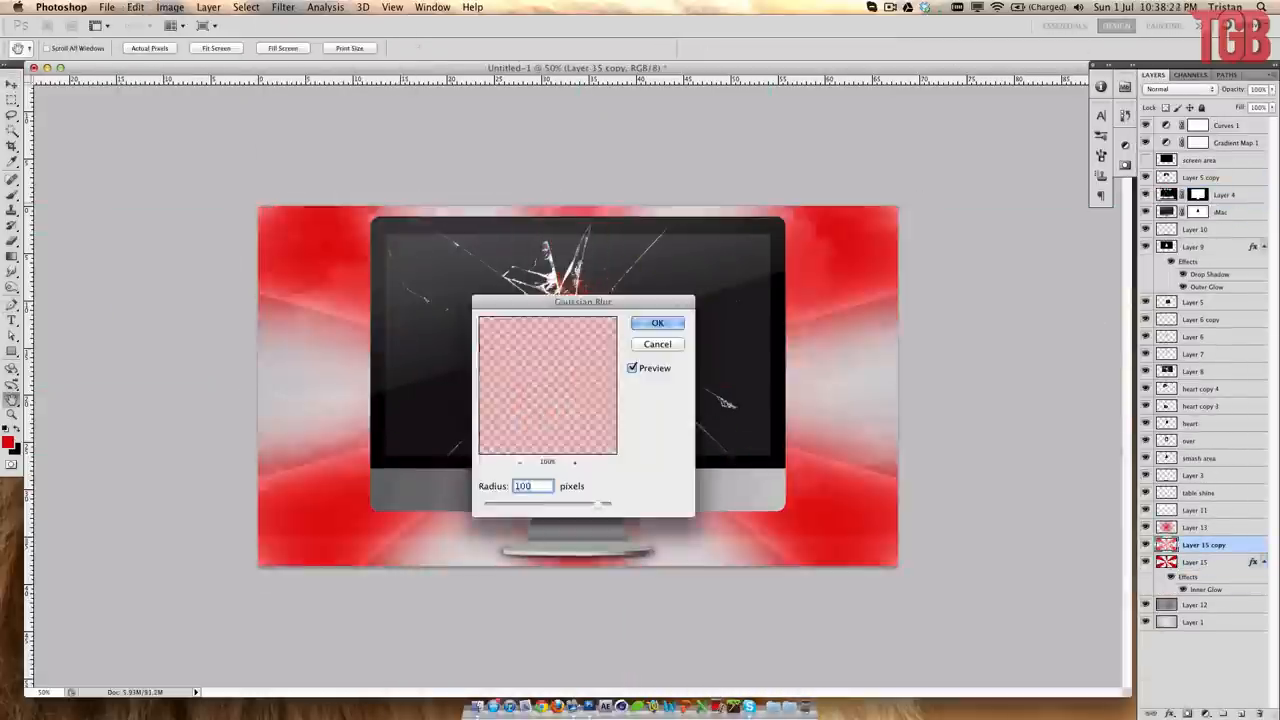